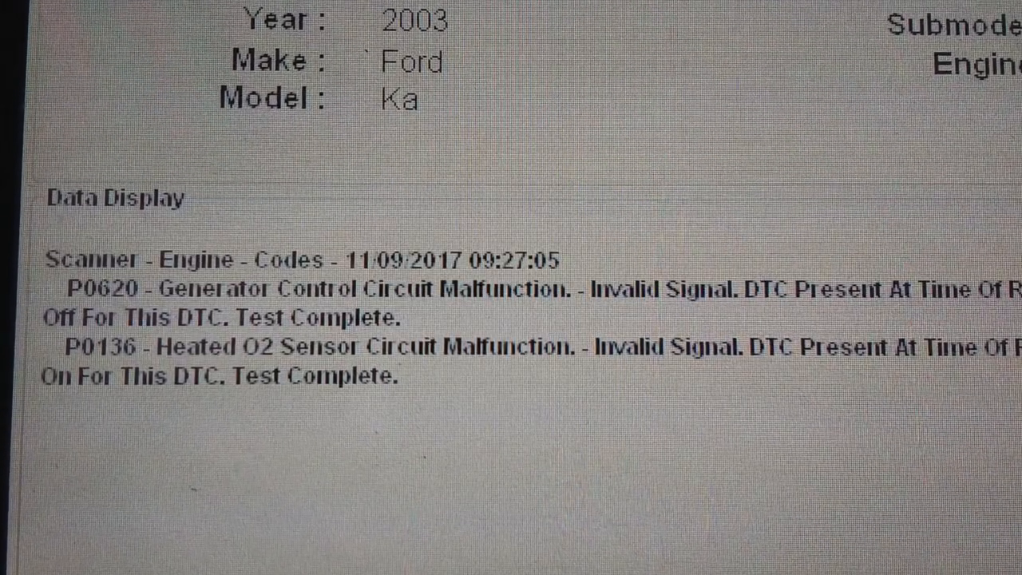
Launch PicoScope 6 Automotive after reviewing codes P0620 and P0136
double_click(589, 96)
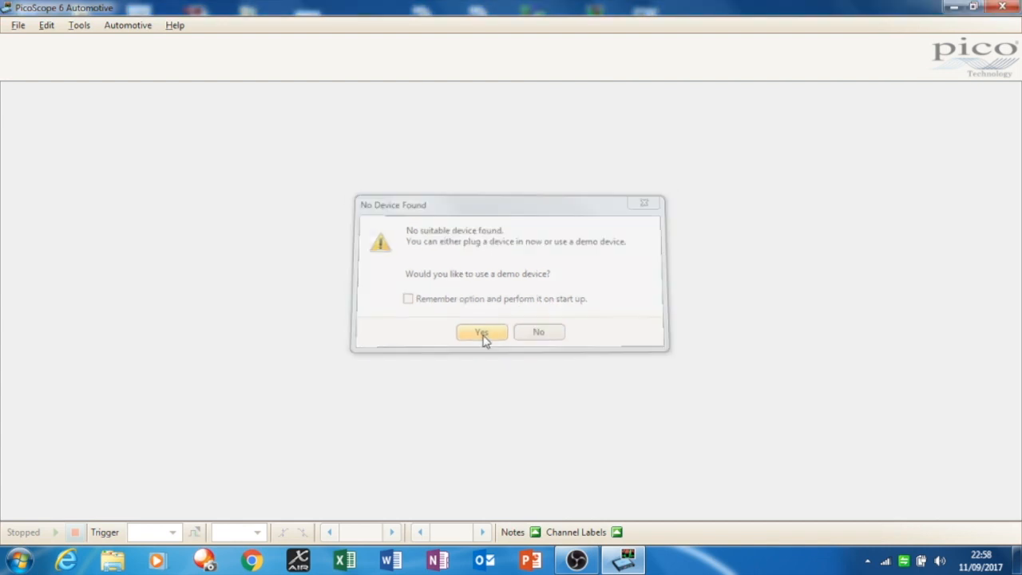
Accept the demo device and load the Ford Smart Alternator guided test
left_click(481, 333)
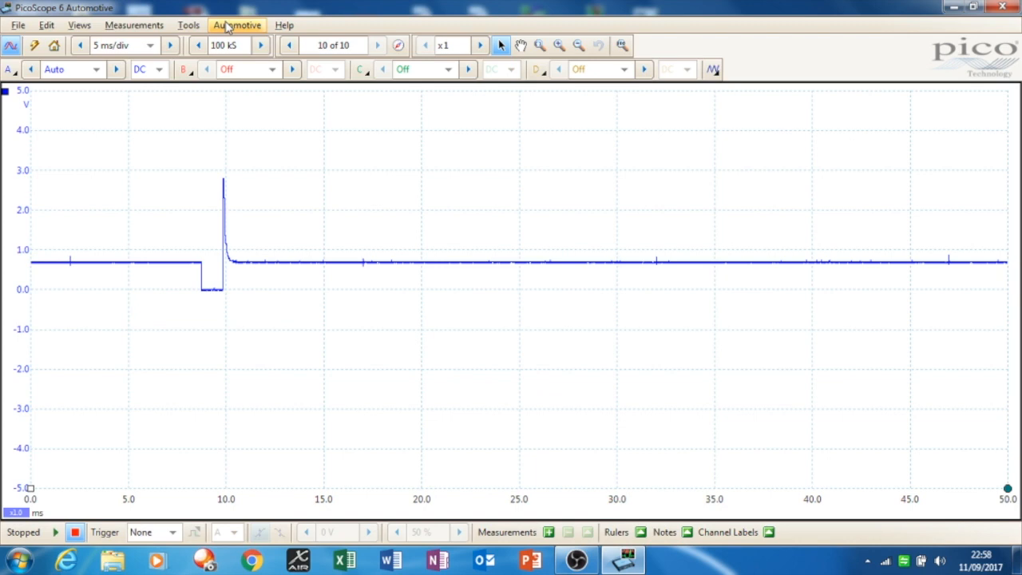
left_click(236, 25)
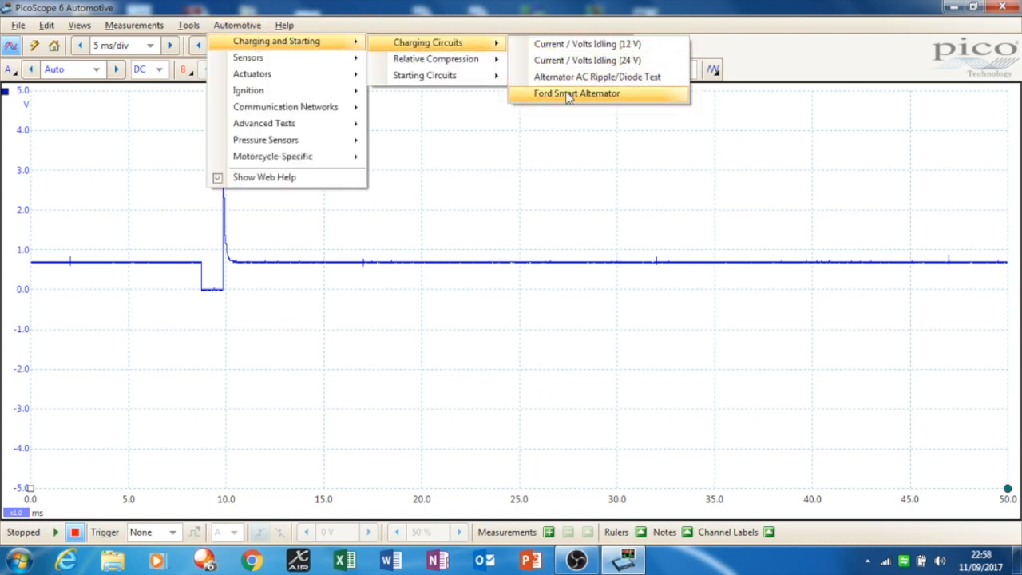
left_click(577, 94)
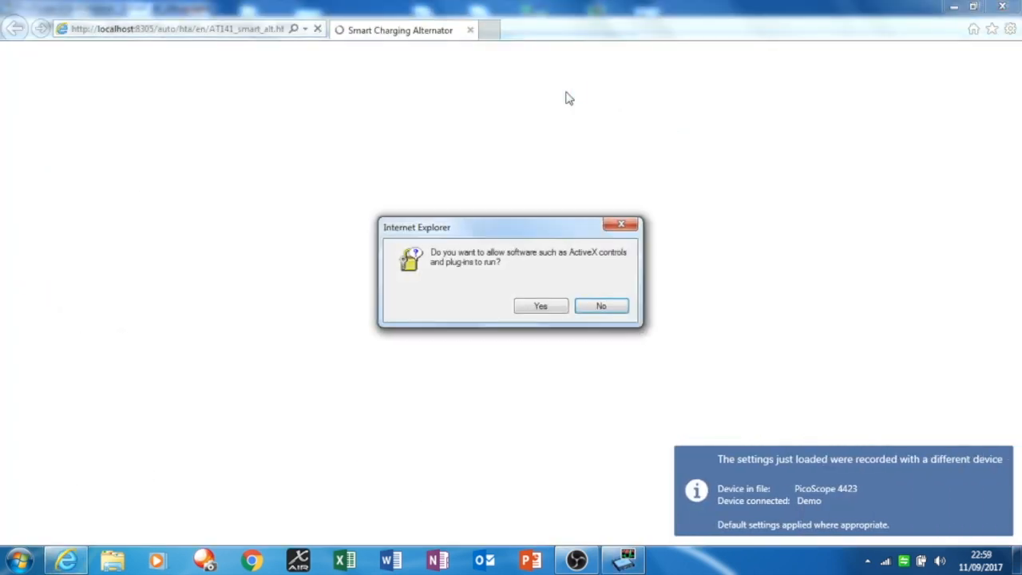
Allow the ActiveX prompt and read the channel A, B, C connections down to Figure 1
left_click(541, 306)
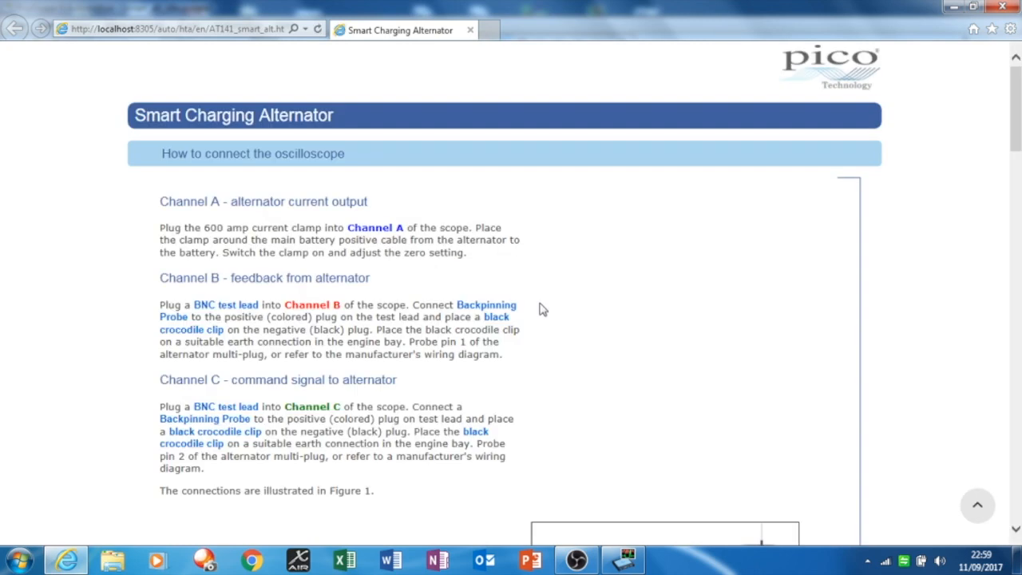
mouse_move(210, 315)
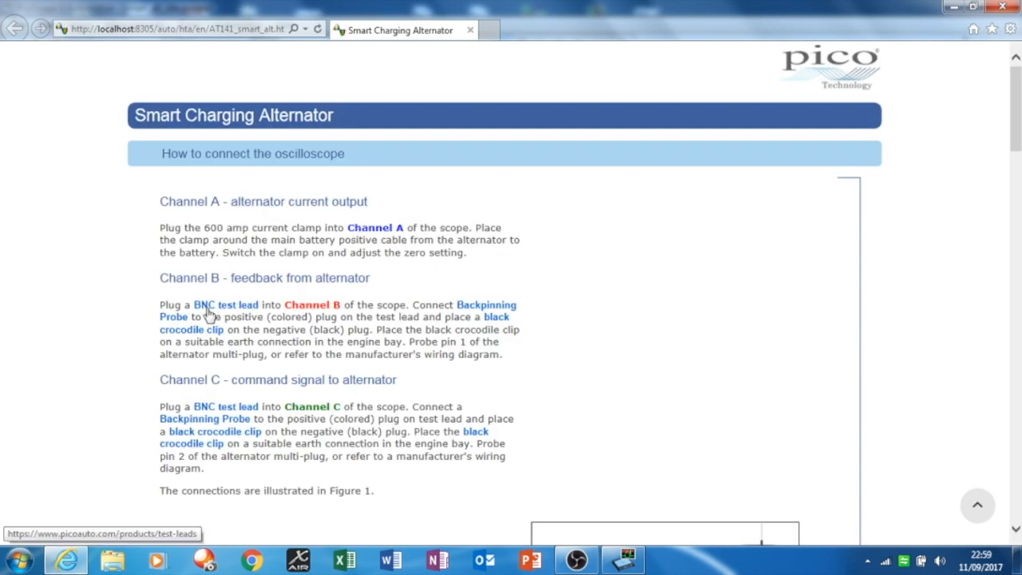
mouse_move(266, 316)
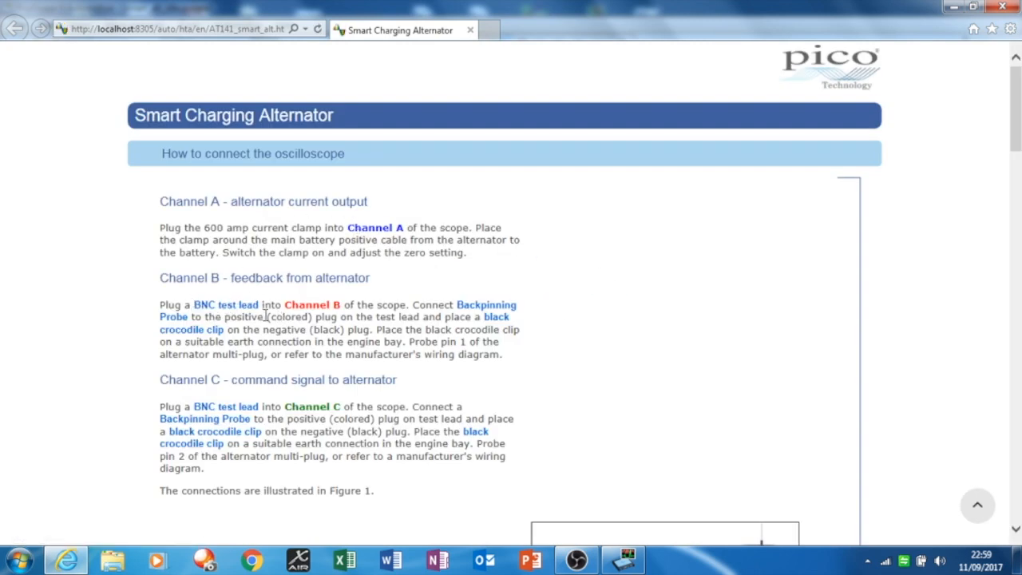
mouse_move(254, 402)
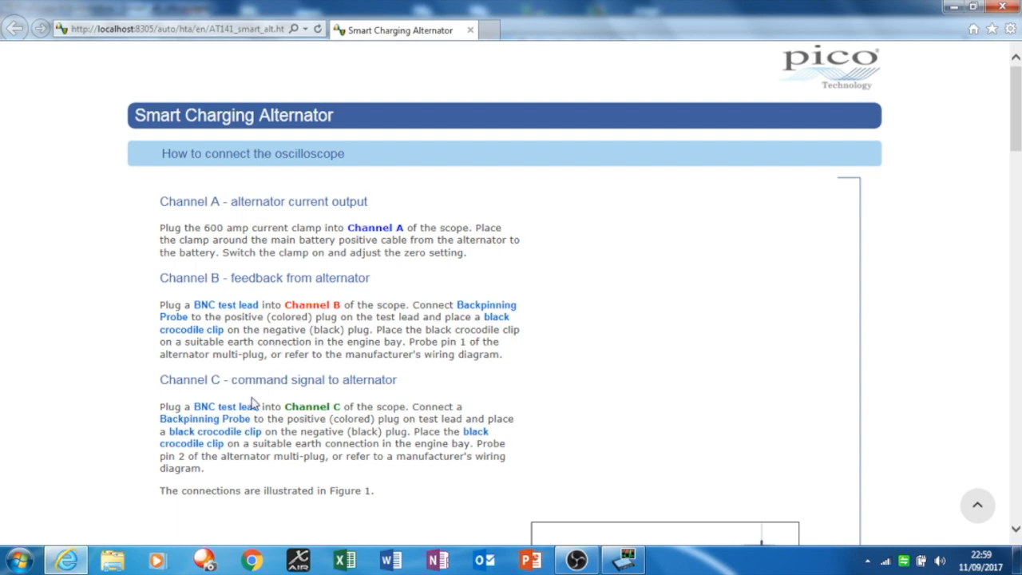
mouse_move(630, 426)
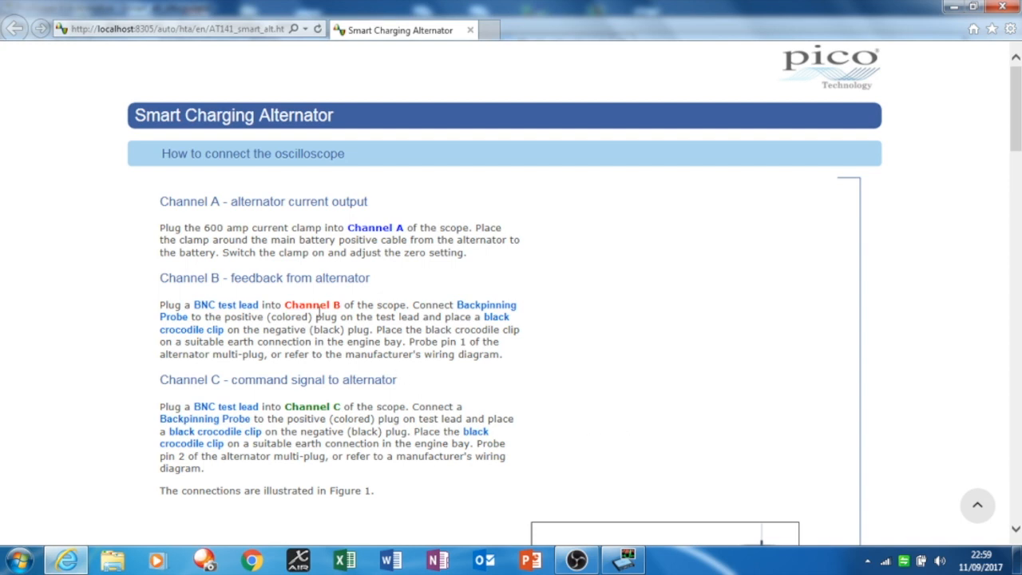
mouse_move(413, 302)
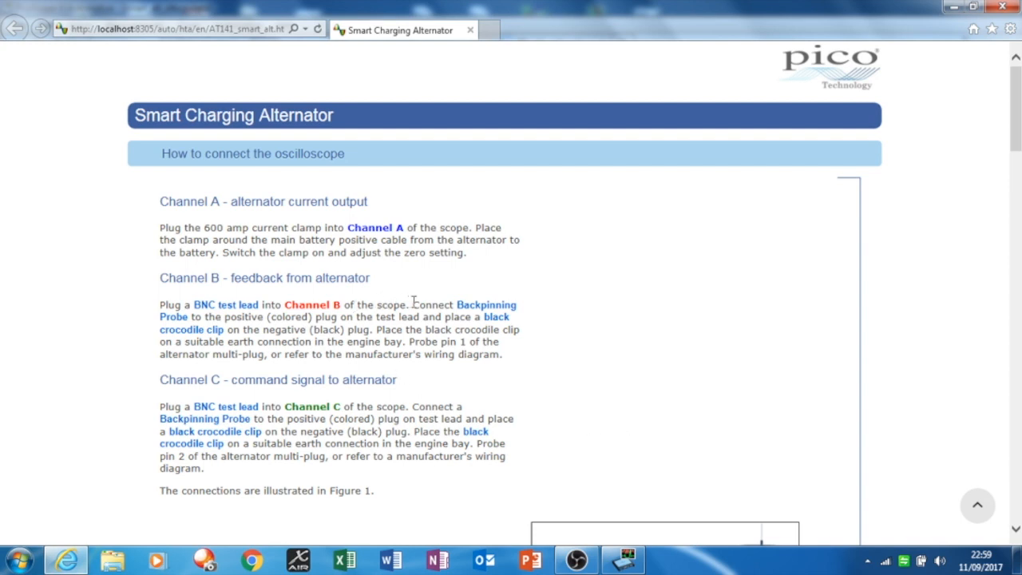
mouse_move(383, 319)
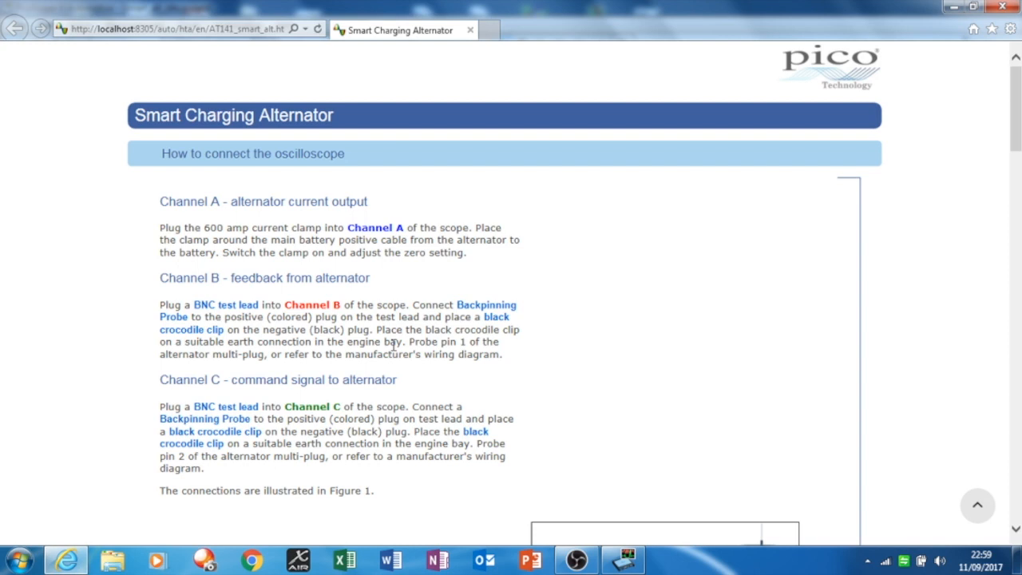
mouse_move(901, 262)
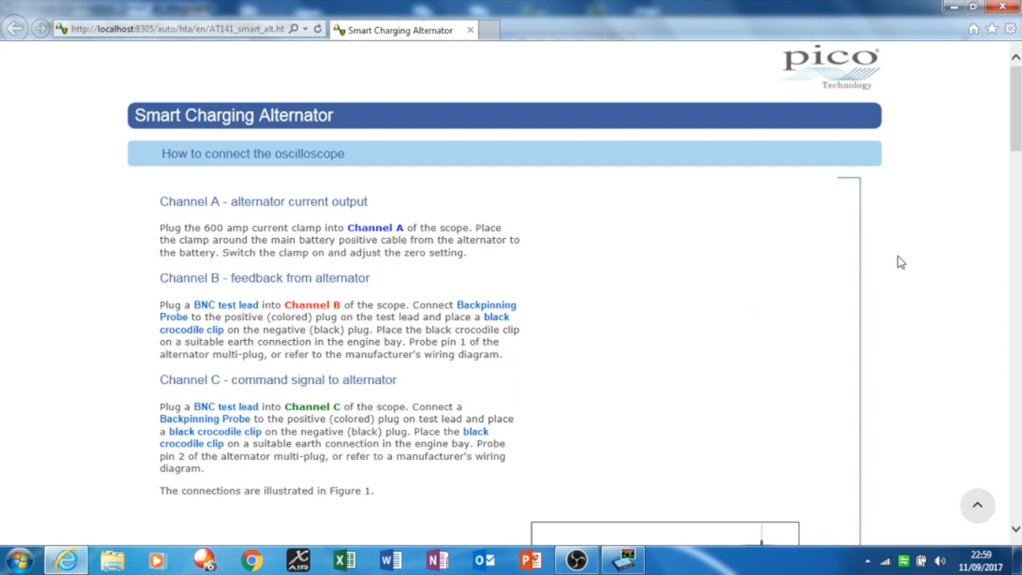
scroll("down", 3)
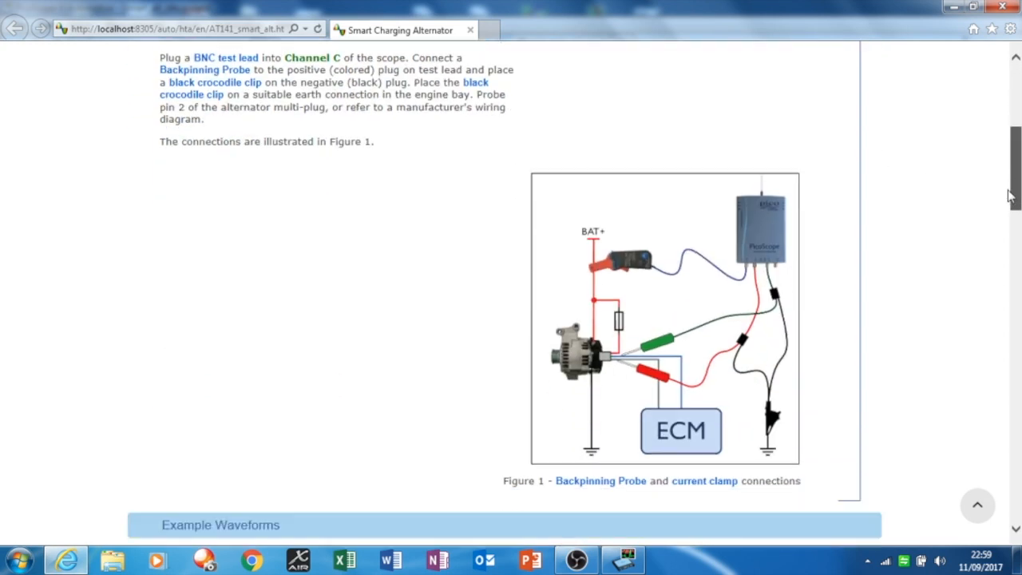
scroll("down", 3)
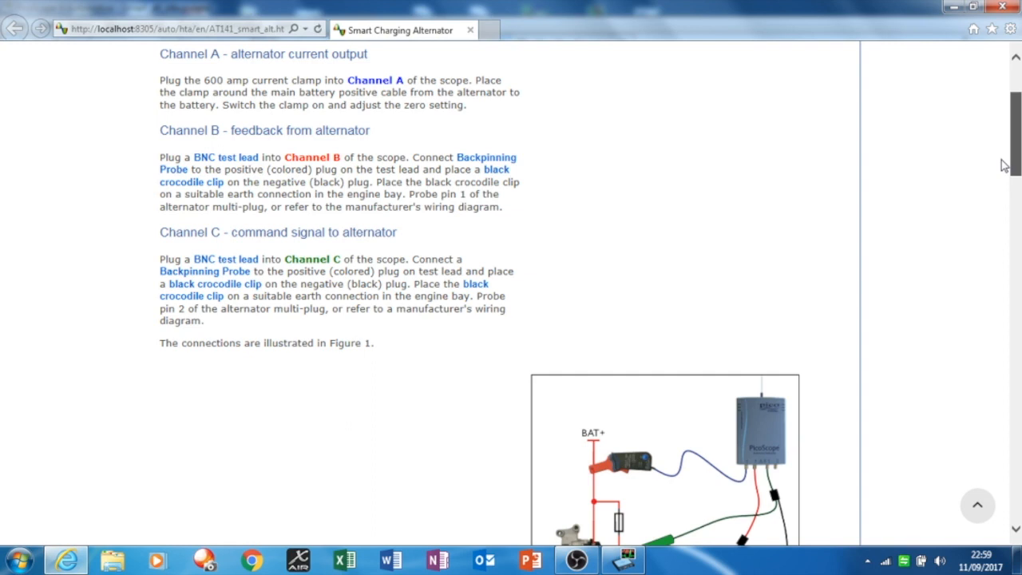
scroll("down", 3)
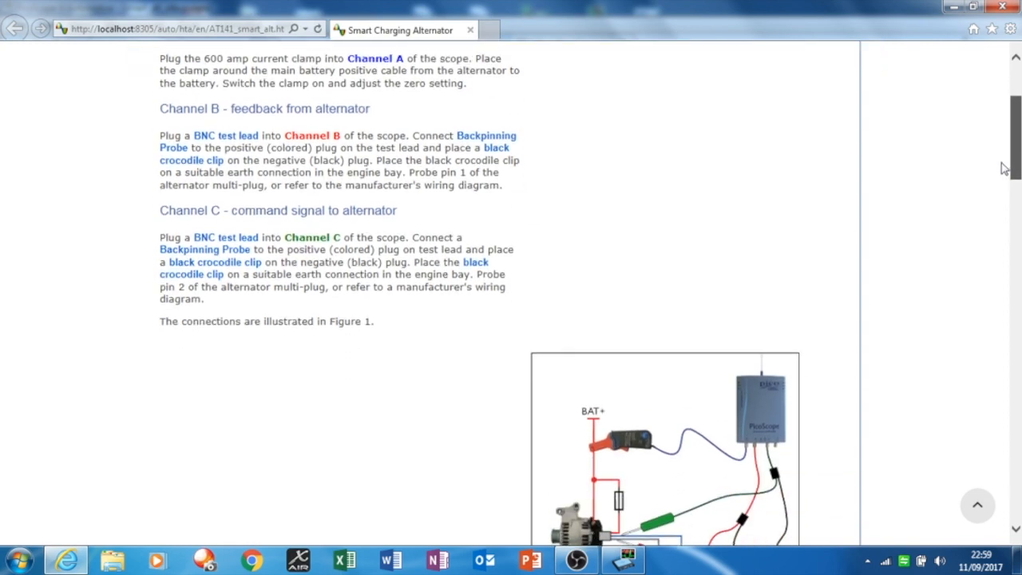
scroll("down", 3)
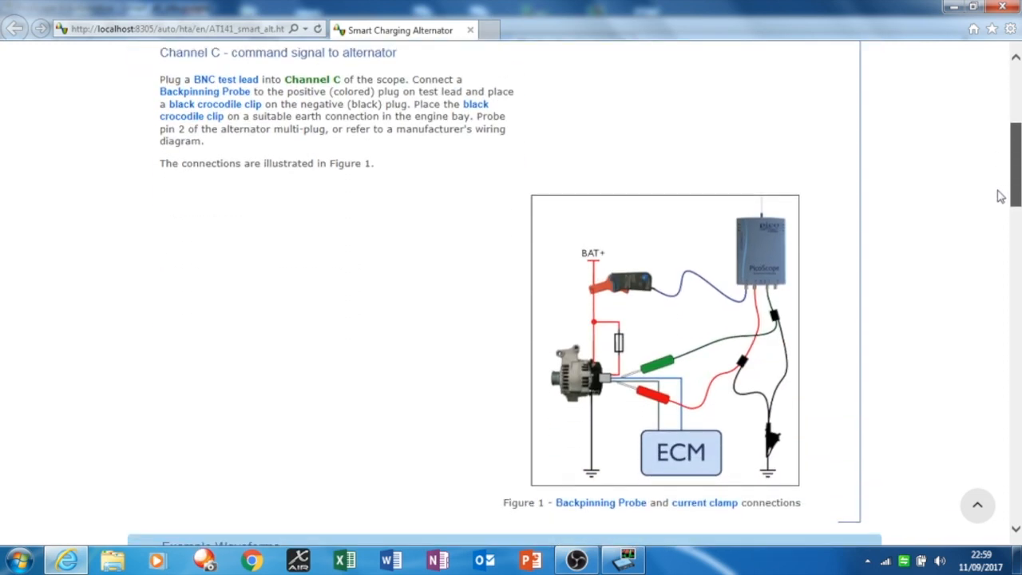
scroll("down", 3)
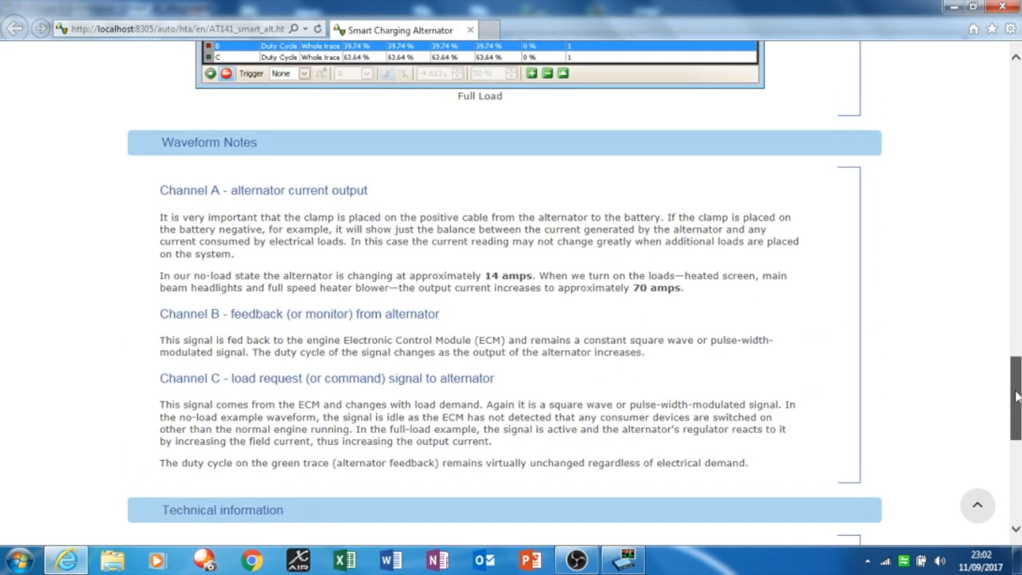
Scroll the help page to the Example Waveforms idle capture below Figure 1
scroll("up", 3)
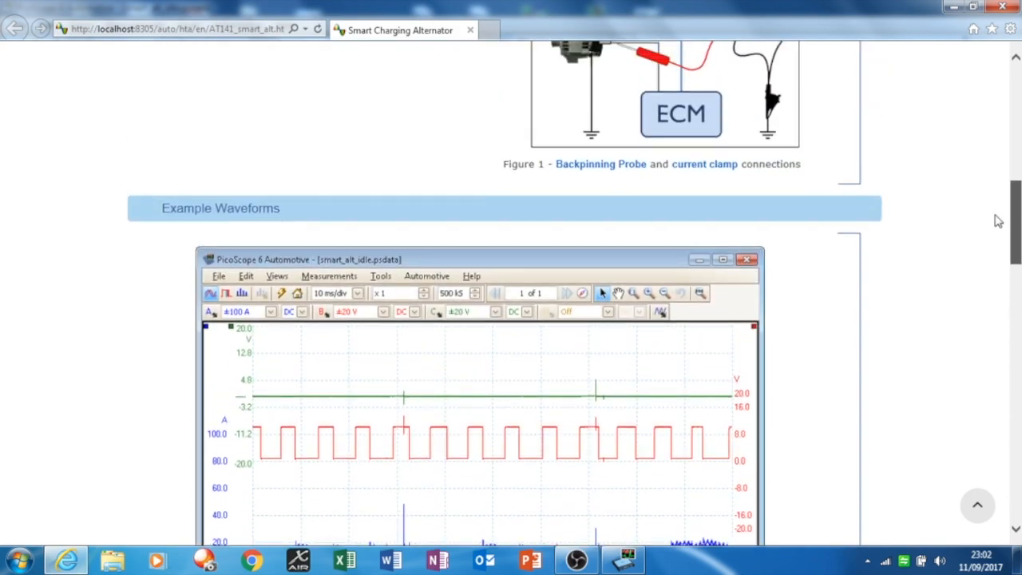
scroll("down", 3)
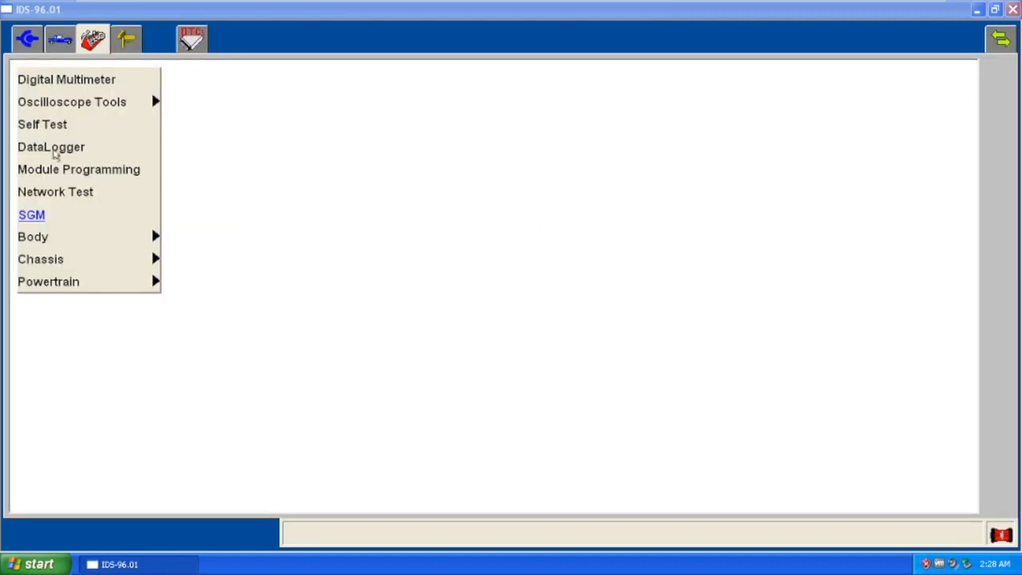
Retrieve engine CMDTCs, showing P1000-70 and cleared codes, then return to the system menu
left_click(42, 124)
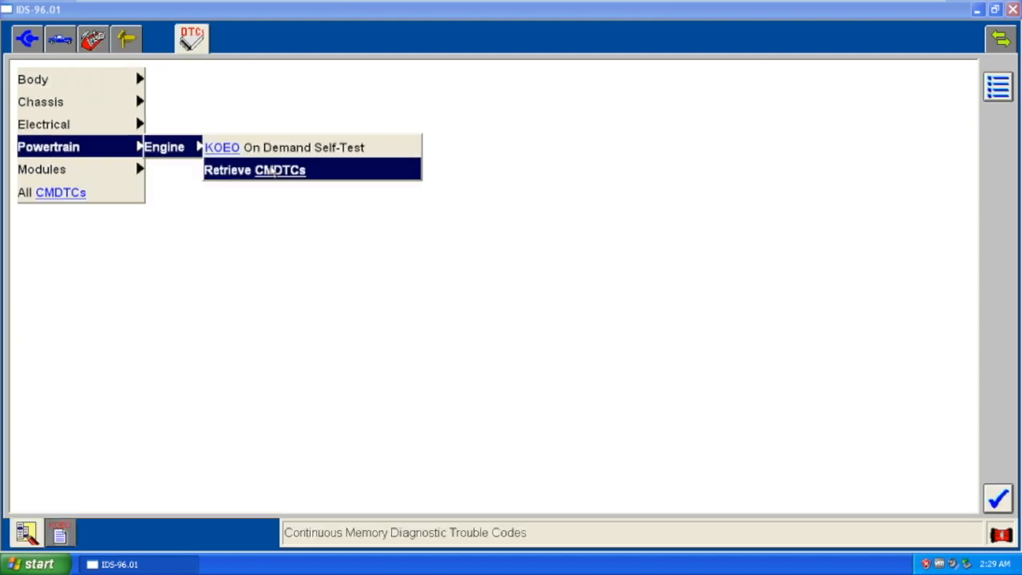
left_click(254, 169)
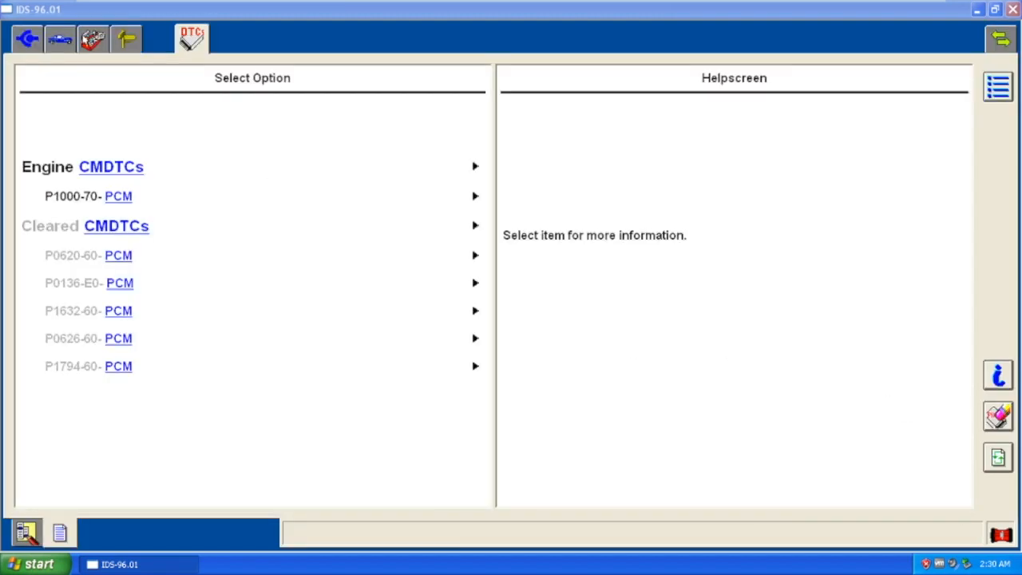
left_click(93, 39)
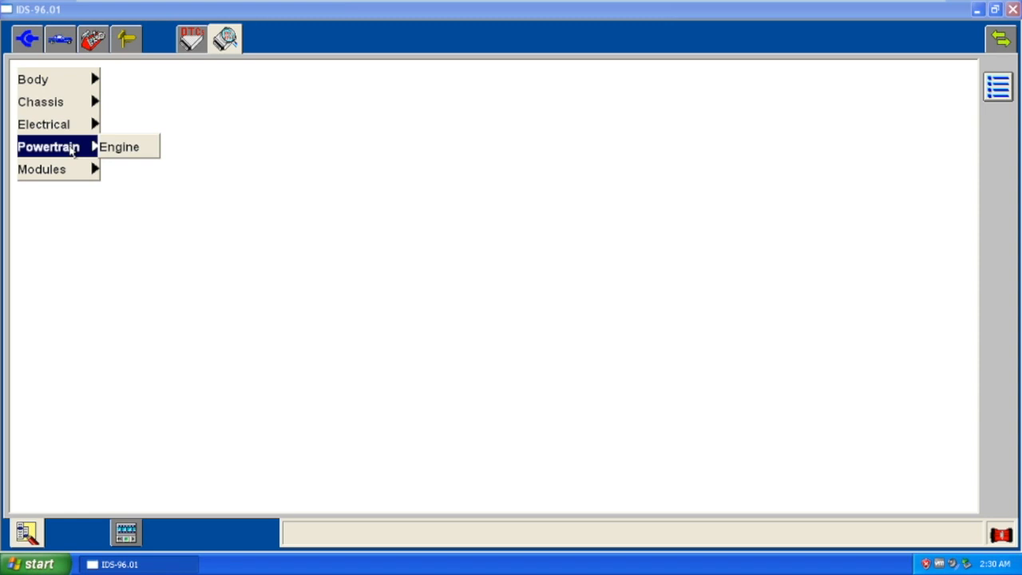
Choose Powertrain > Engine for data logging and specify air conditioning fitted
left_click(119, 147)
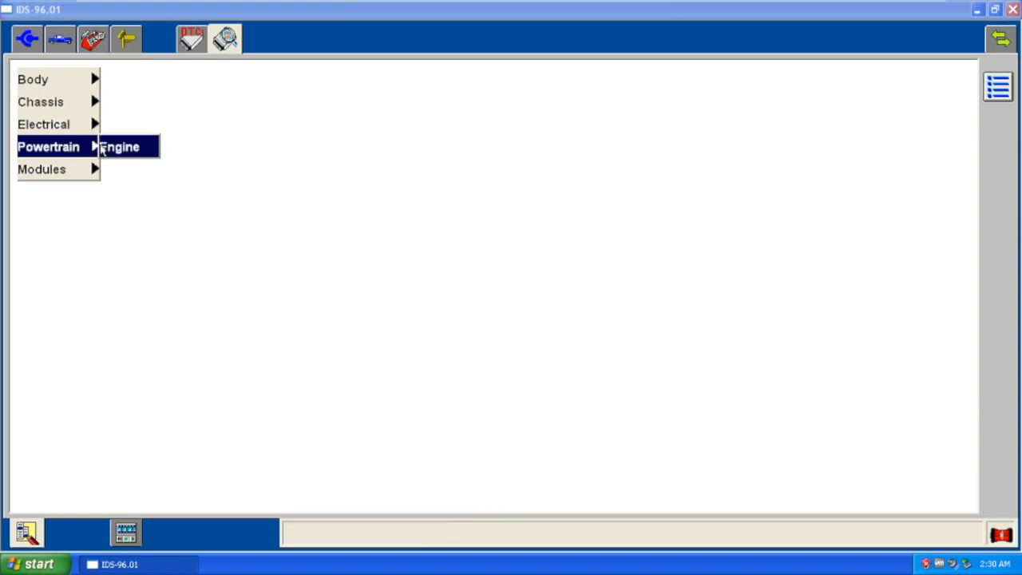
left_click(120, 146)
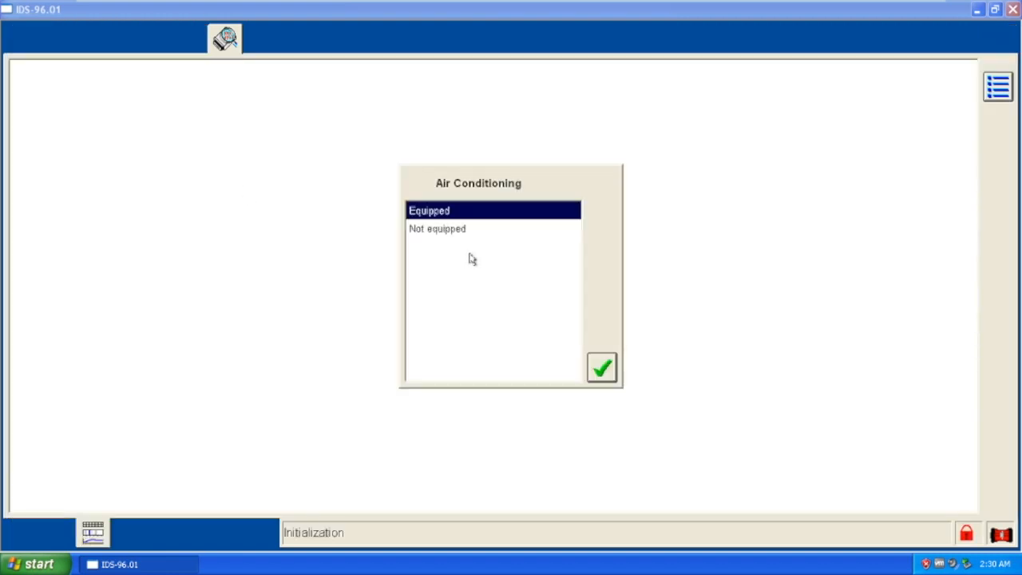
mouse_move(426, 228)
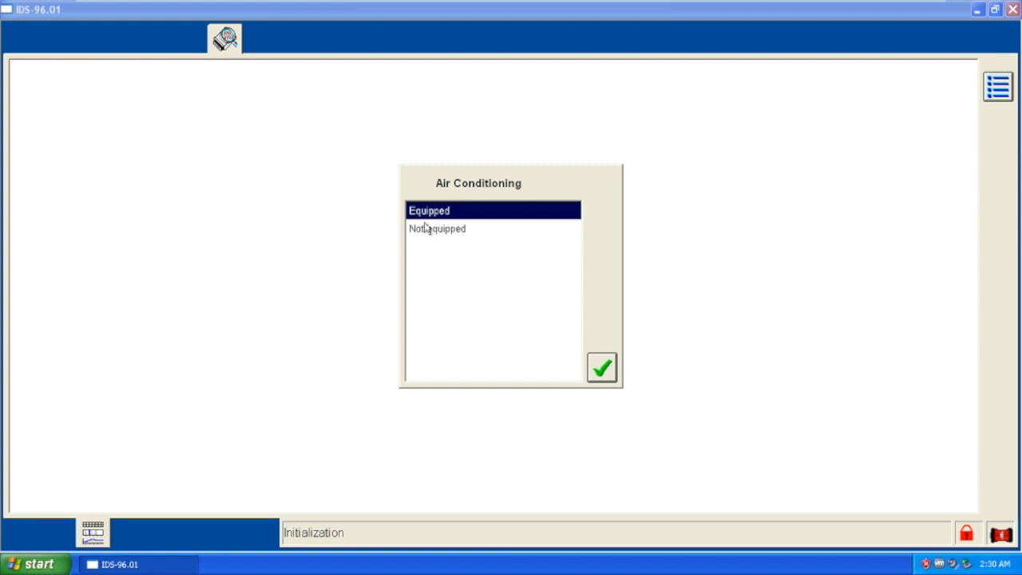
left_click(602, 369)
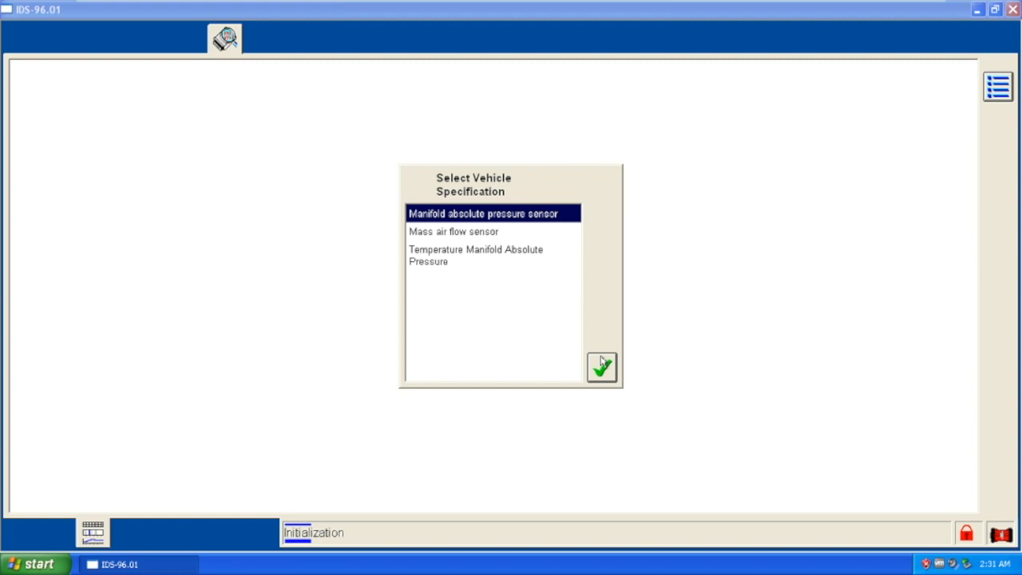
Specify the MAP sensor, view live PIDs at 885 rpm, then head to DTC retrieval
left_click(602, 367)
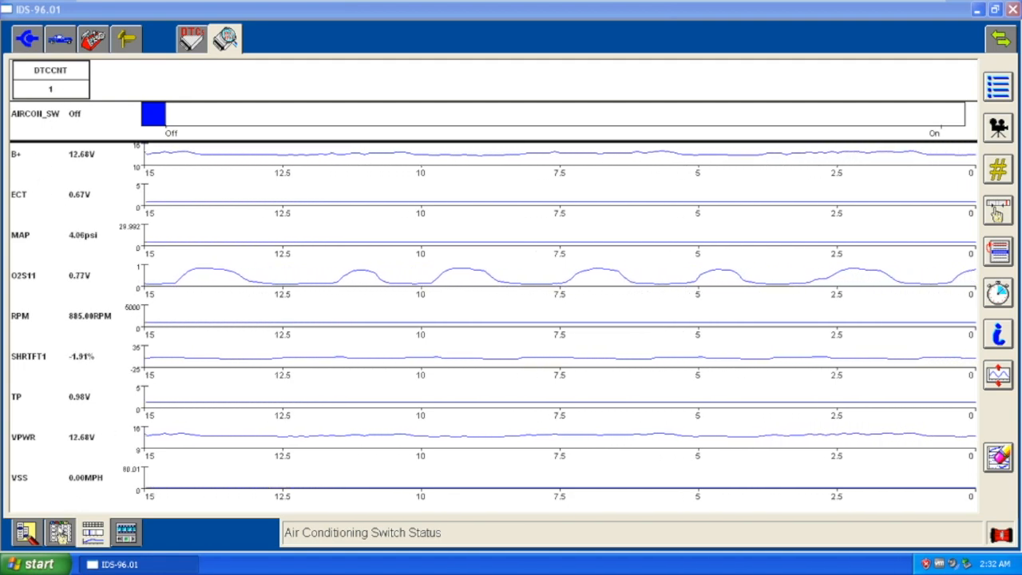
left_click(91, 38)
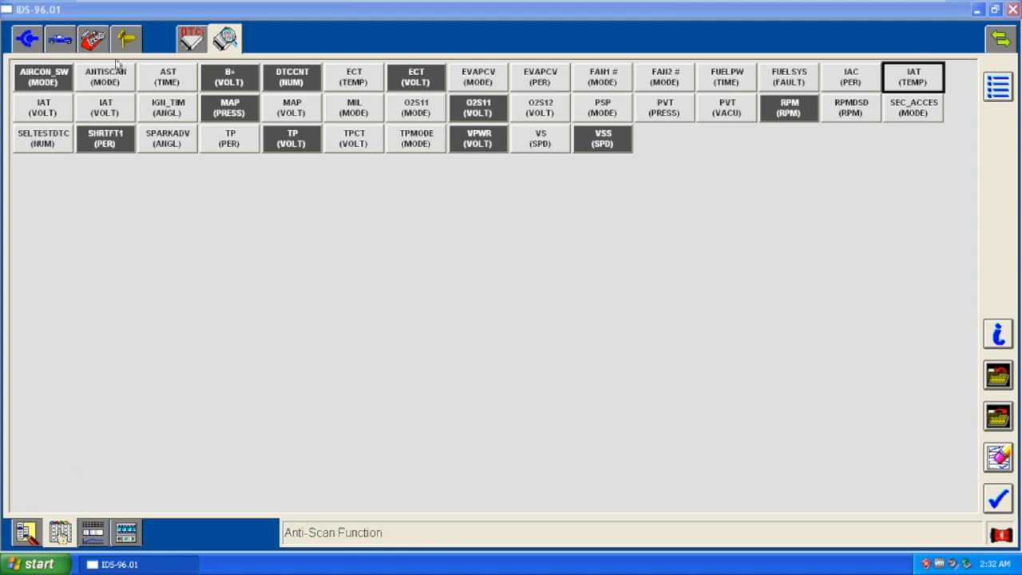
left_click(93, 38)
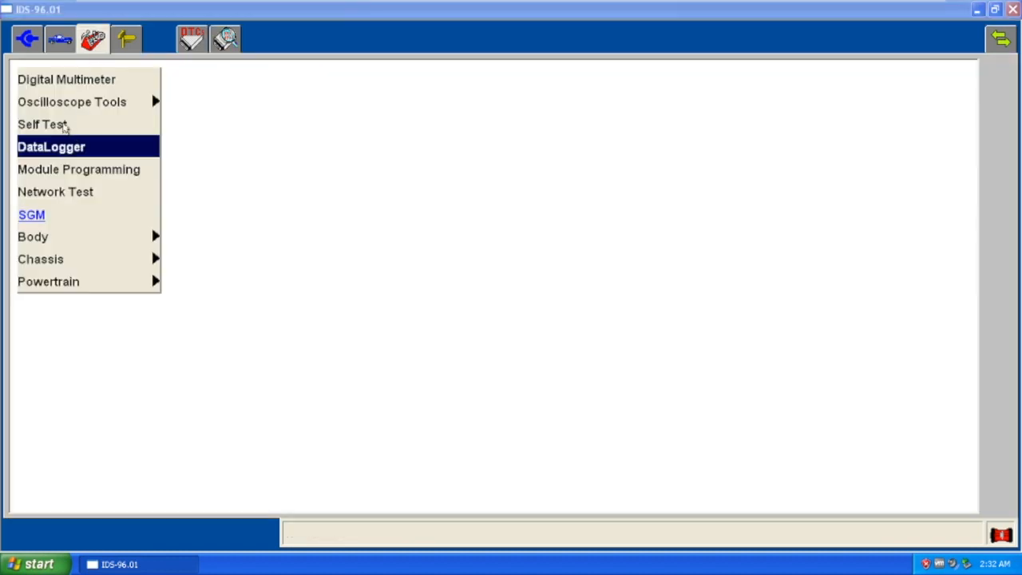
left_click(191, 39)
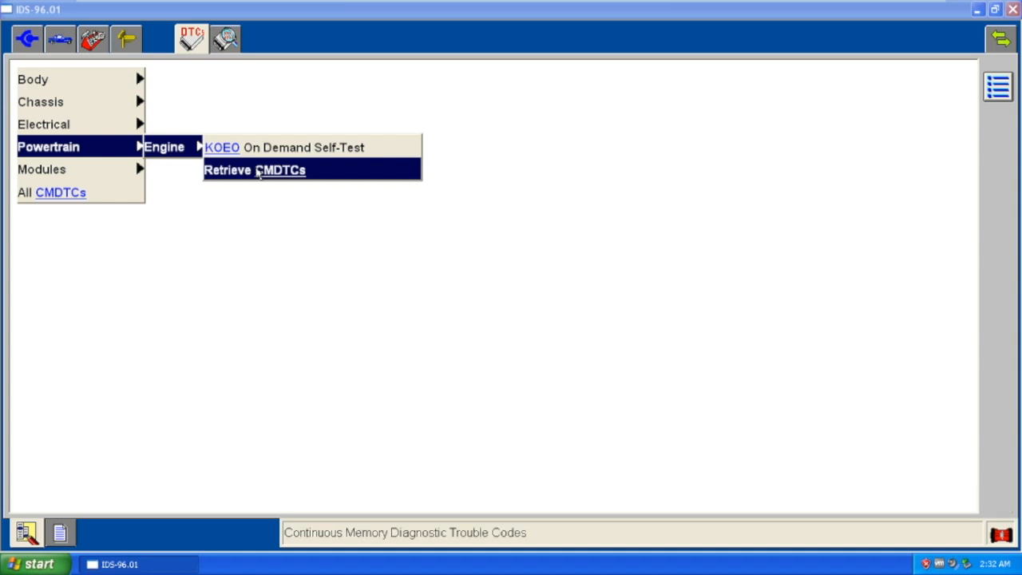
Retrieve CMDTCs and read descriptions of P1000-70, P0136-E0 and P0620-60
left_click(254, 170)
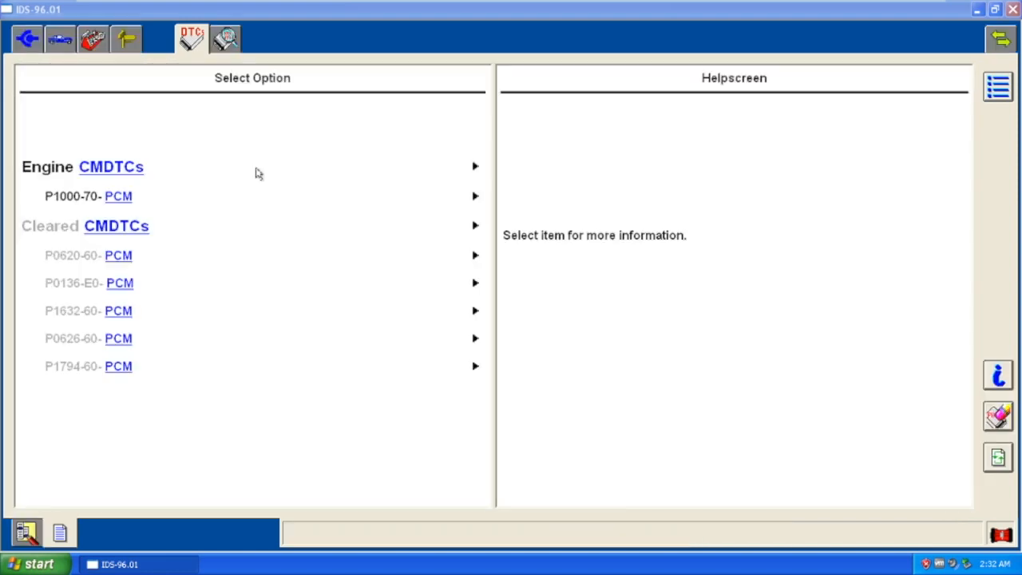
left_click(88, 195)
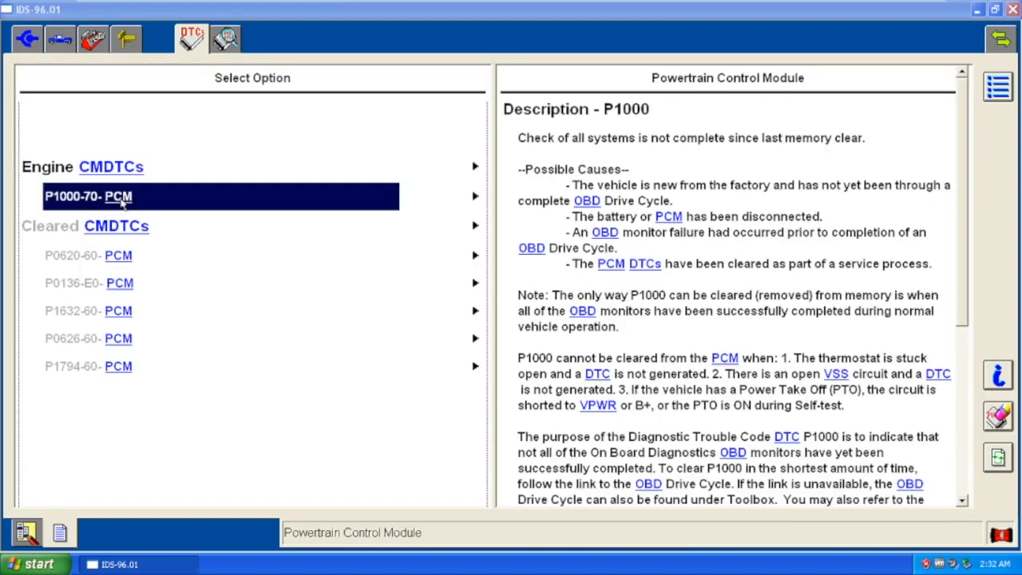
left_click(80, 256)
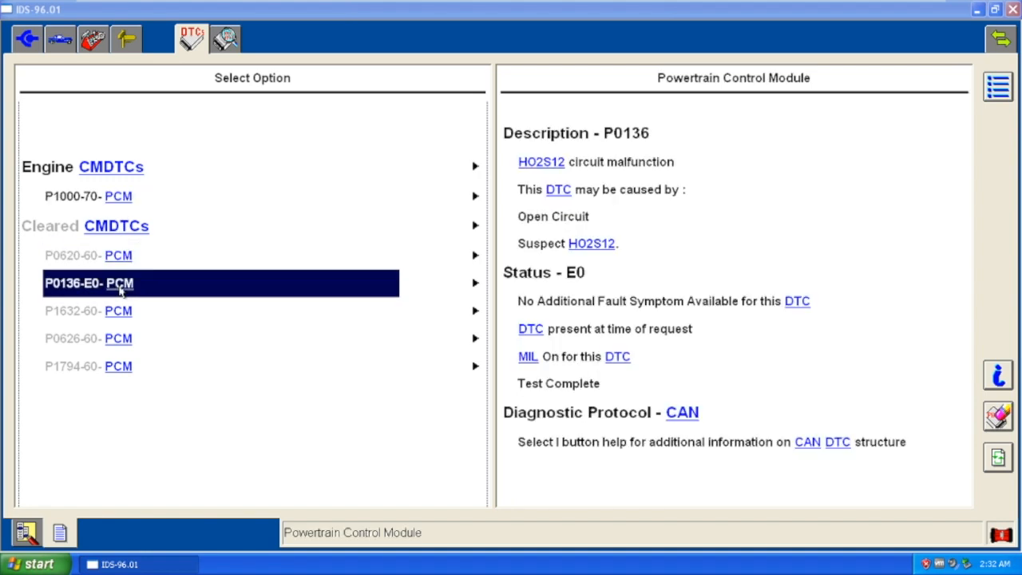
left_click(88, 255)
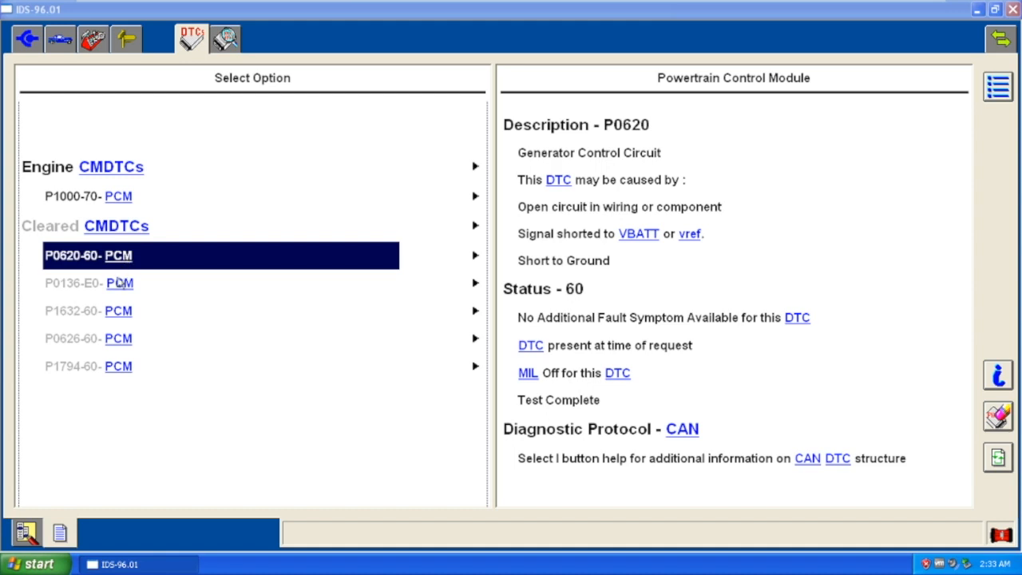
Read descriptions of cleared codes P0136-E0, P1632-60, P0626-60 and P1794-60
left_click(118, 282)
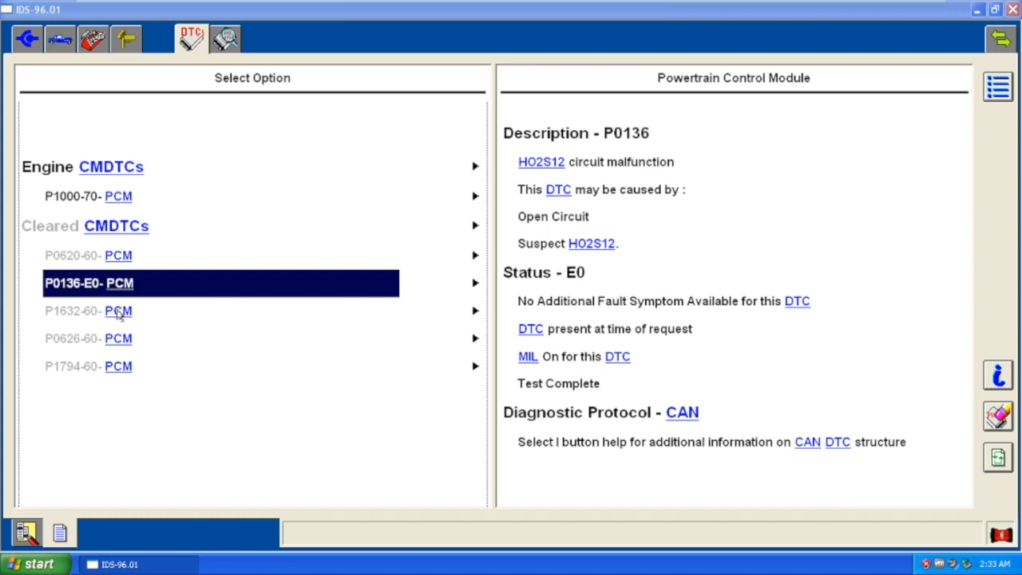
left_click(72, 311)
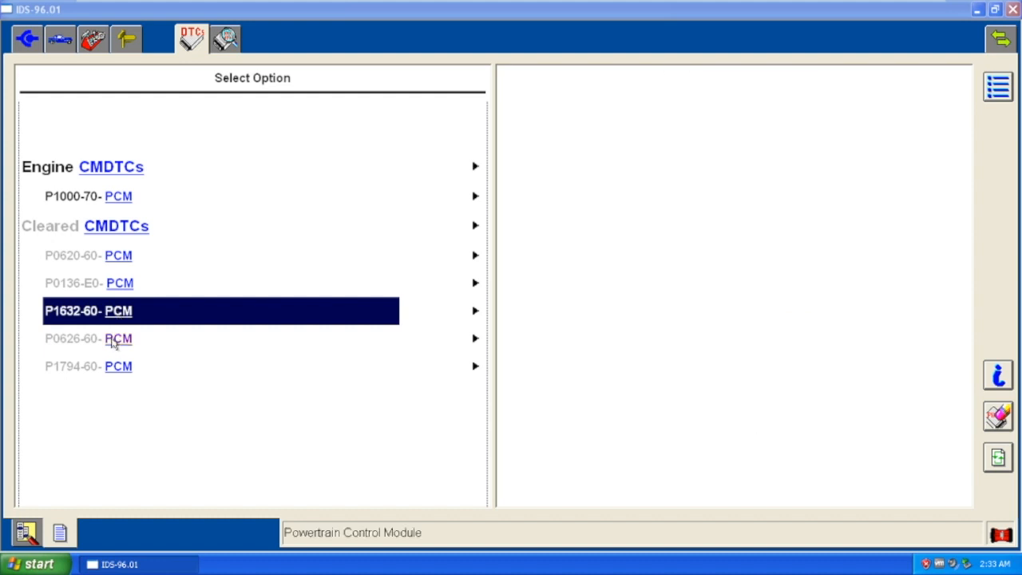
left_click(88, 337)
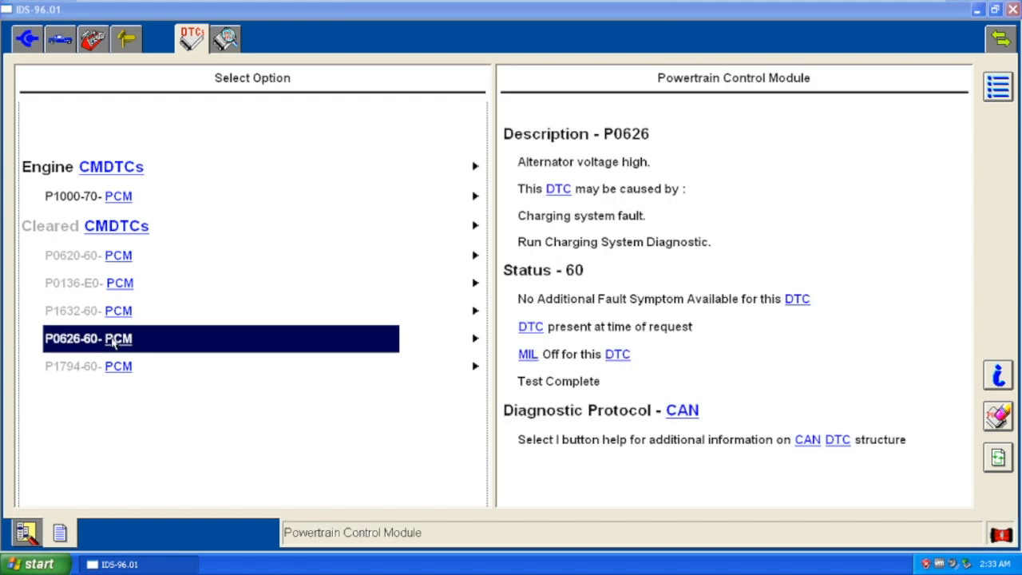
left_click(88, 366)
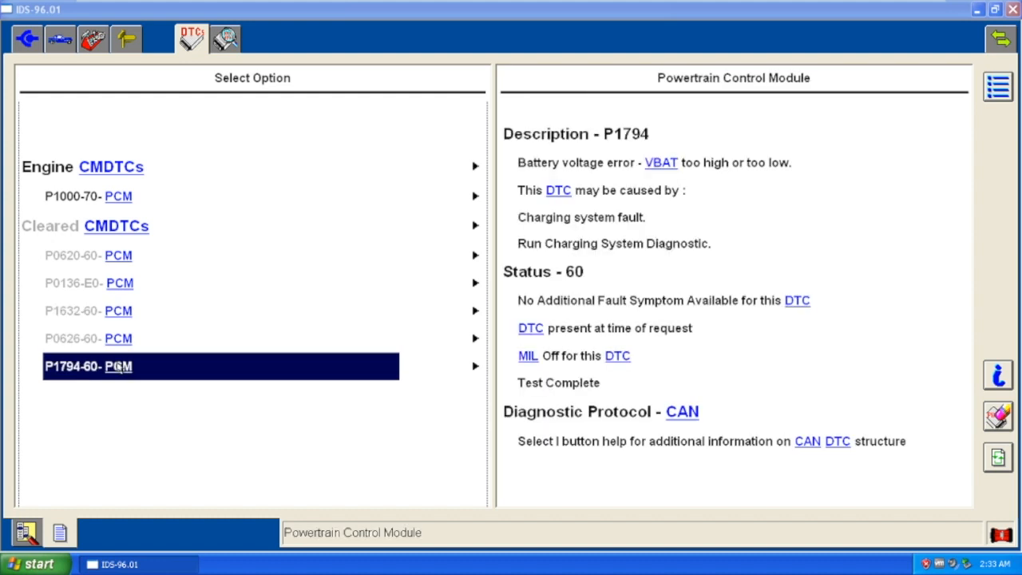